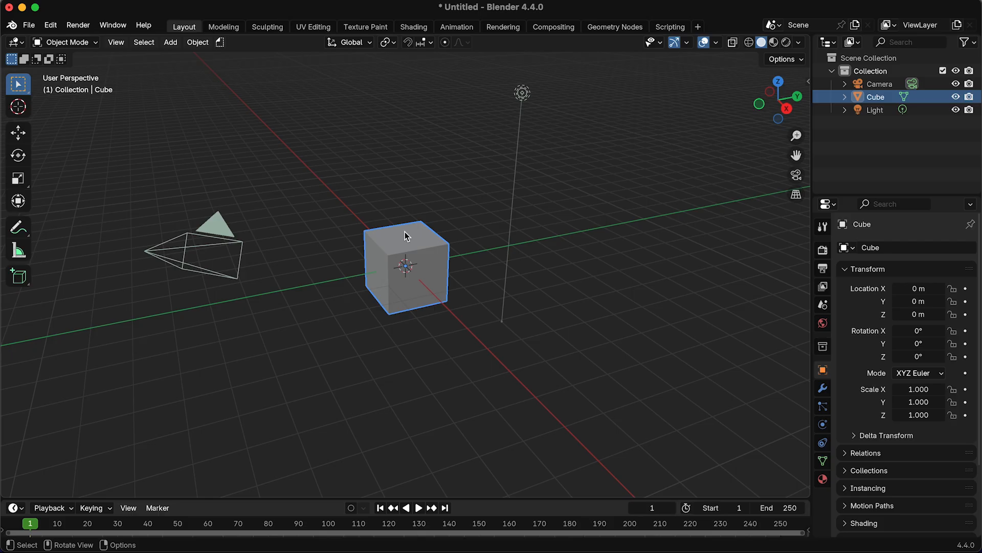
{"action": "mouse_move", "coordinate": [409, 233]}
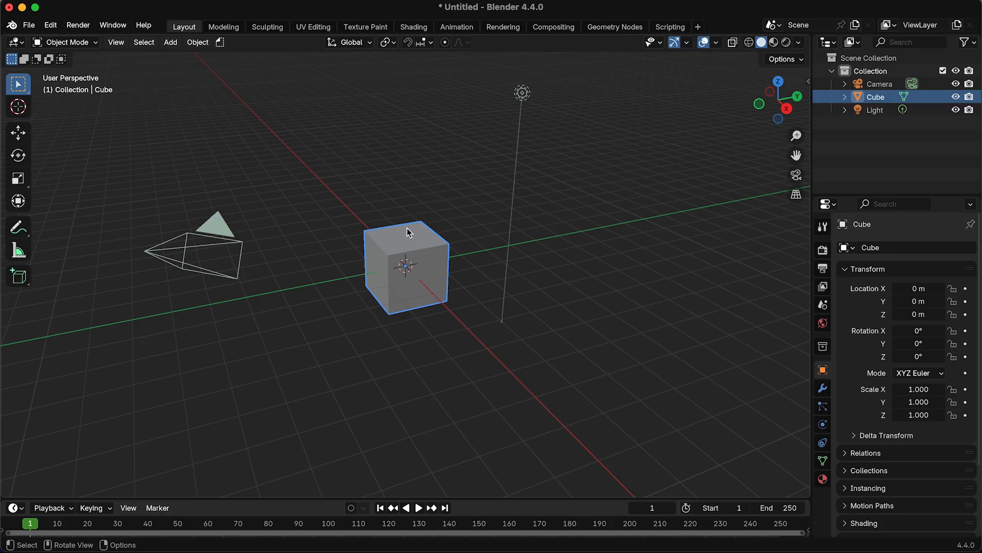
{"action": "mouse_move", "coordinate": [409, 238]}
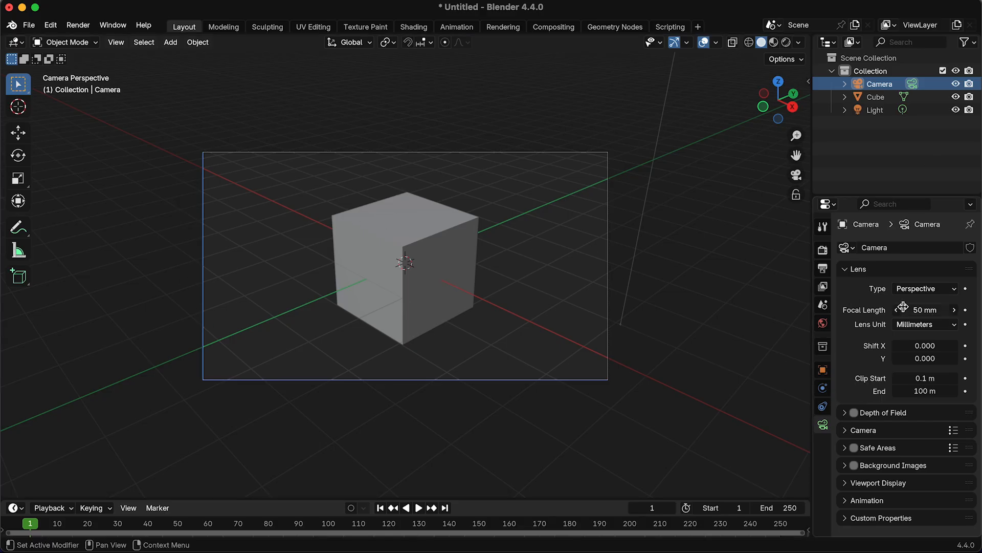
Step: Set the camera Lens Type to Orthographic and Resolution X to 1080 for a square render
{"action": "left_click", "coordinate": [924, 289]}
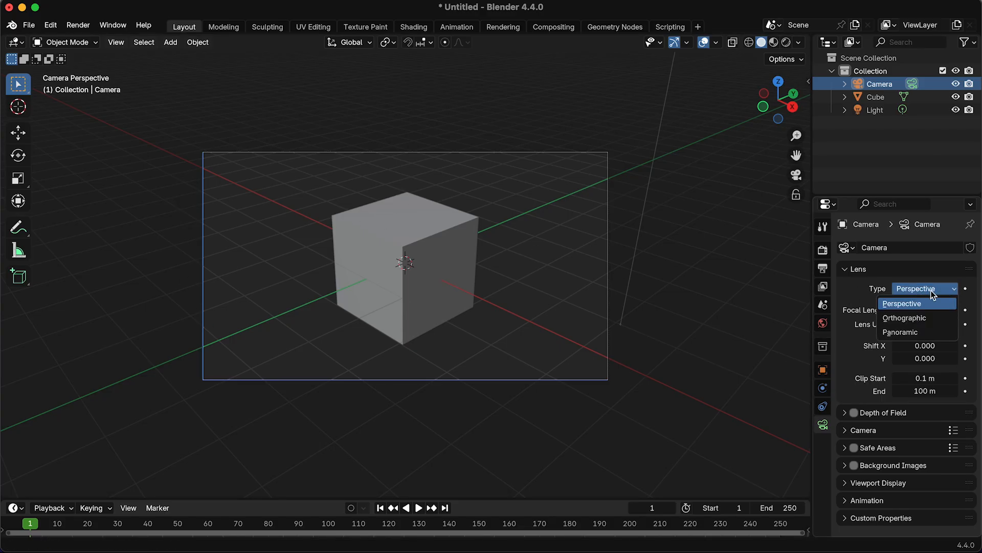
{"action": "left_click", "coordinate": [904, 318]}
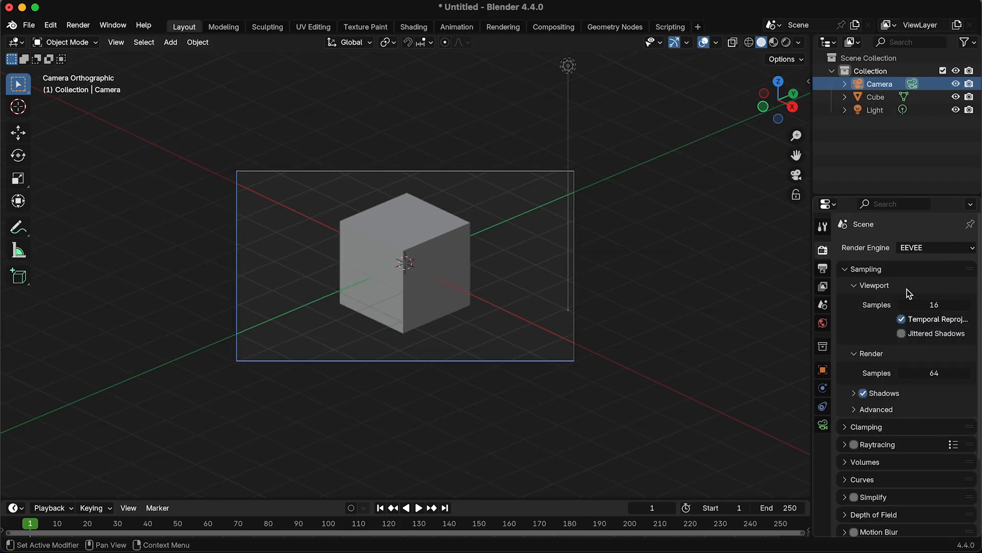
{"action": "left_click", "coordinate": [823, 267]}
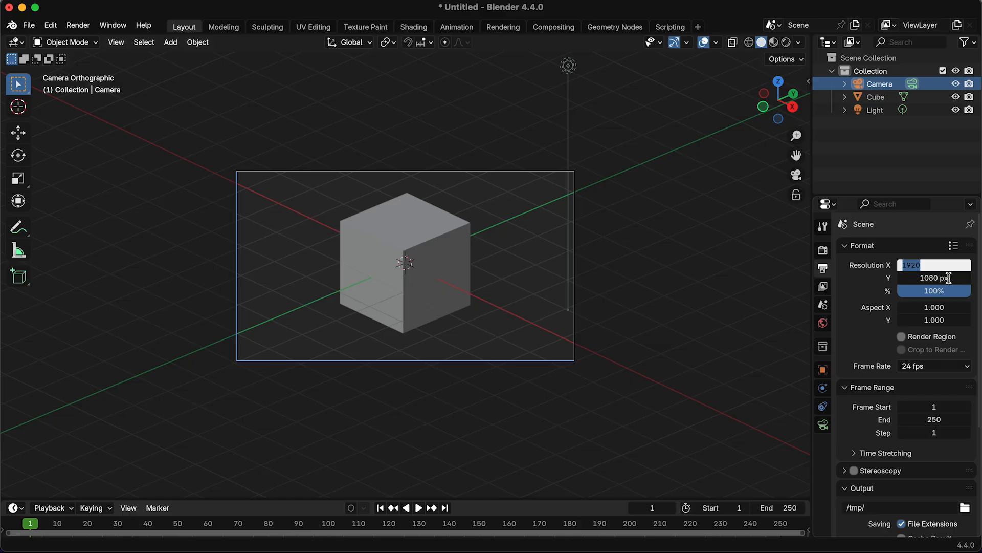
{"action": "type", "text": "1080 px"}
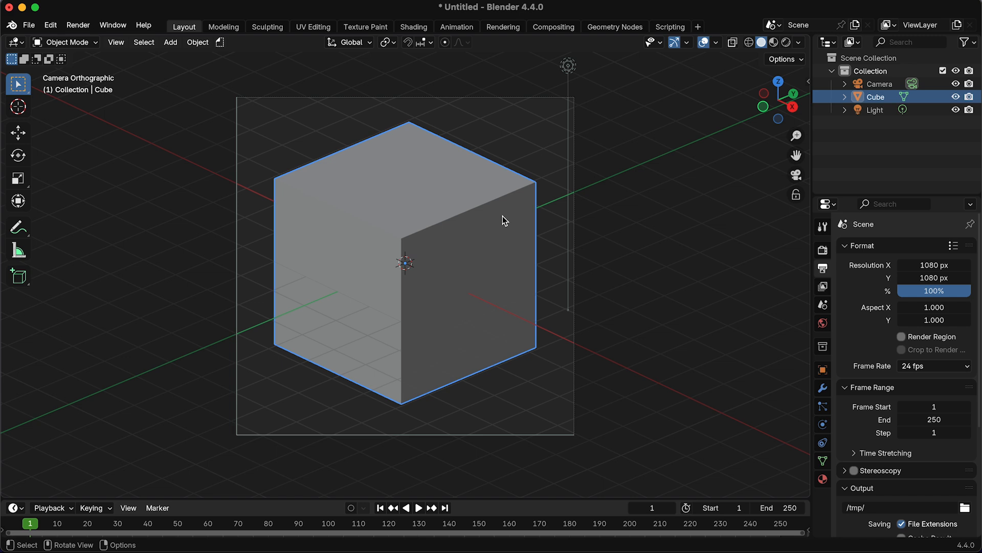
Step: Delete the cube's front faces and extrude the remaining walls and floor along normals for thickness
{"action": "key", "text": "Tab"}
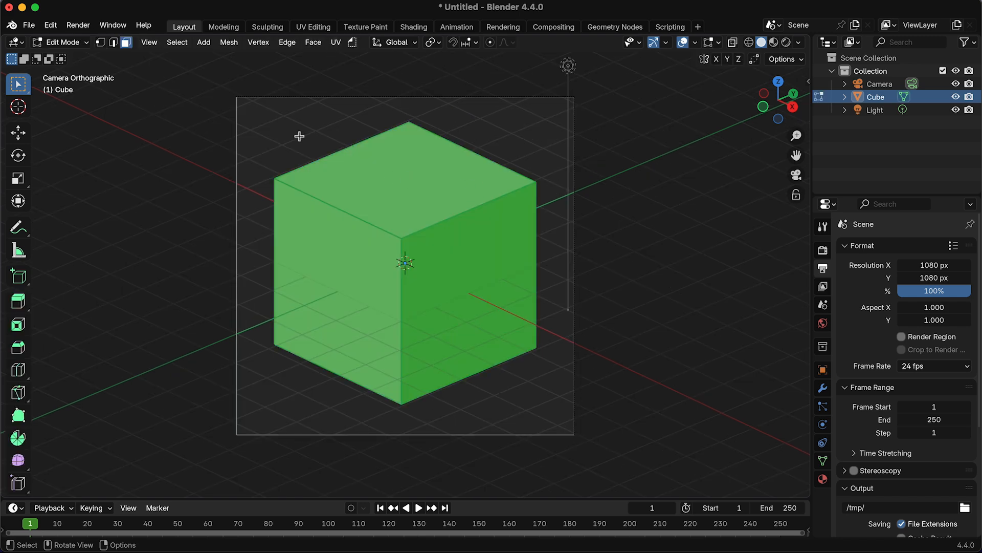
{"action": "left_click", "coordinate": [477, 255]}
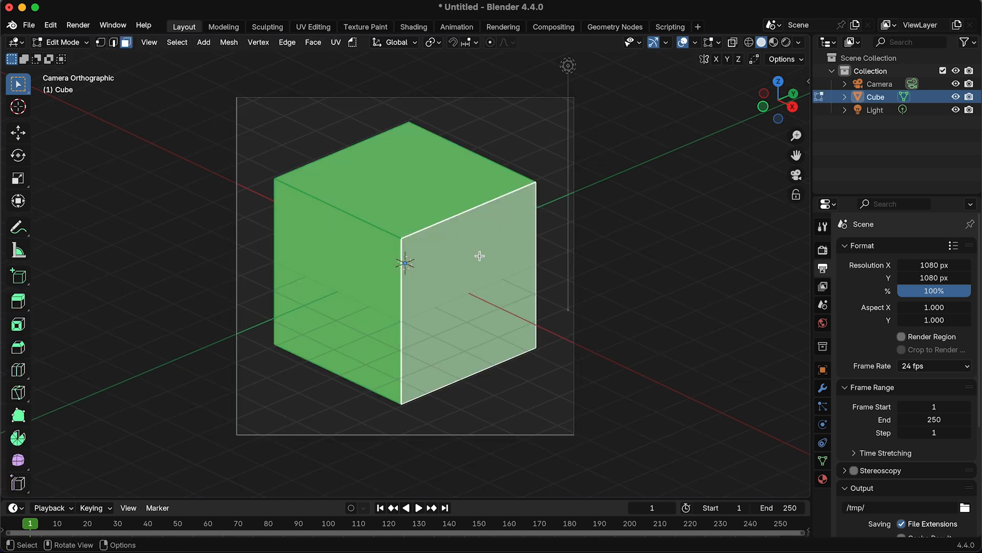
{"action": "key", "text": "X"}
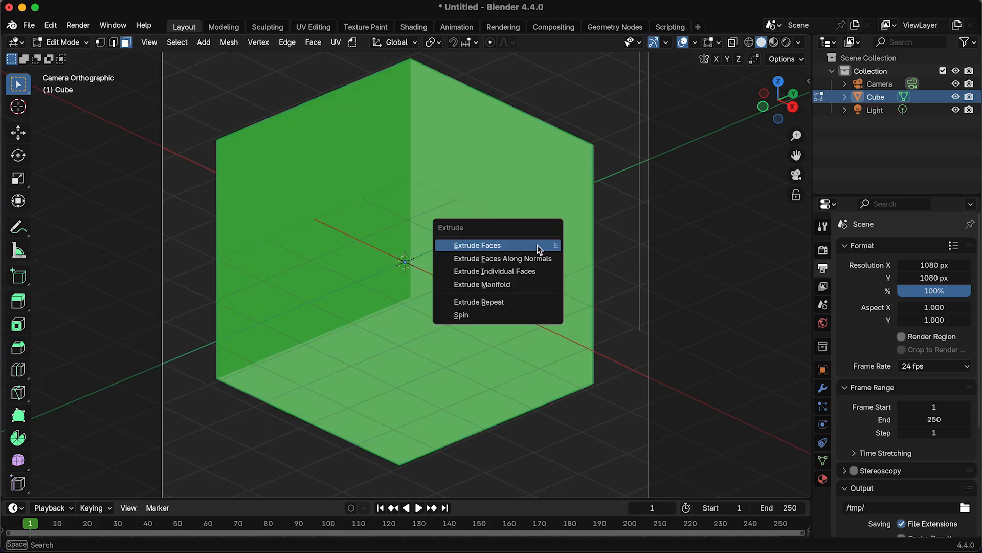
{"action": "left_click", "coordinate": [476, 245]}
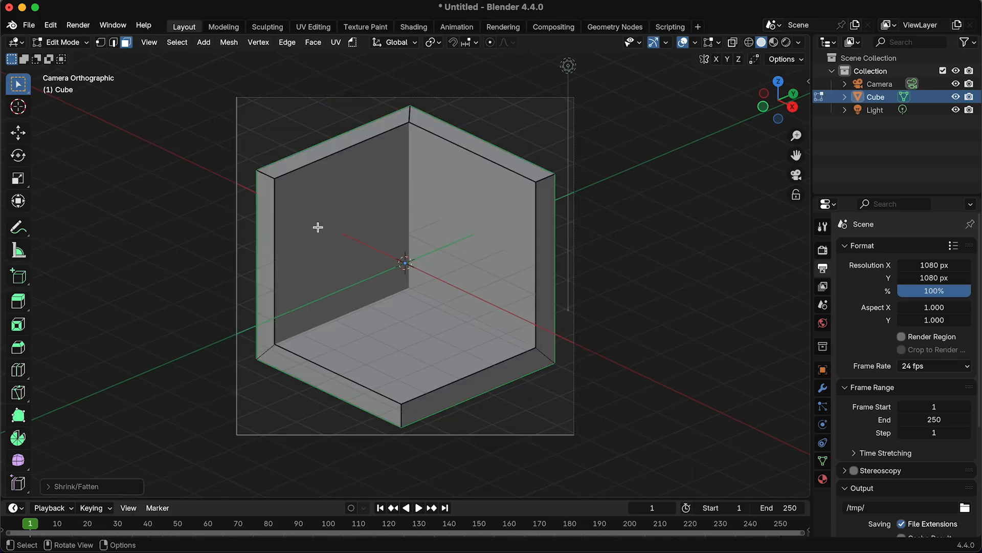
{"action": "key", "text": "Tab"}
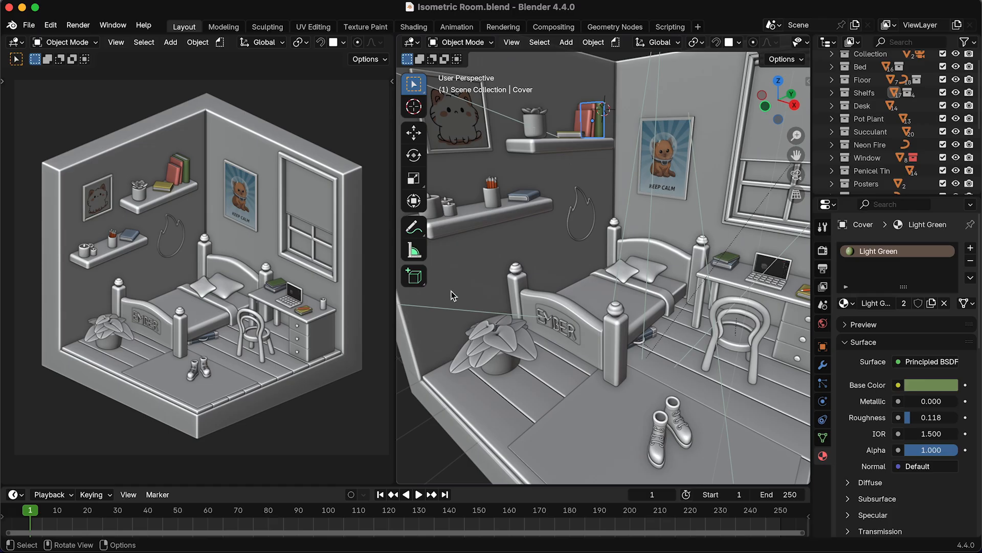
Step: Load Isometric Room.blend as the reference bedroom and orbit its viewport
{"action": "left_click", "coordinate": [566, 42]}
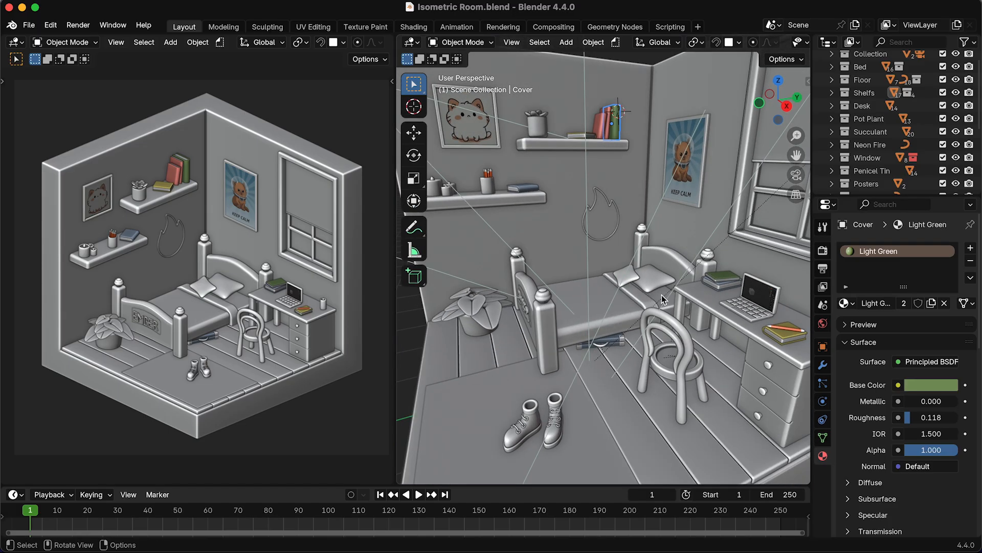
{"action": "left_click", "coordinate": [655, 294]}
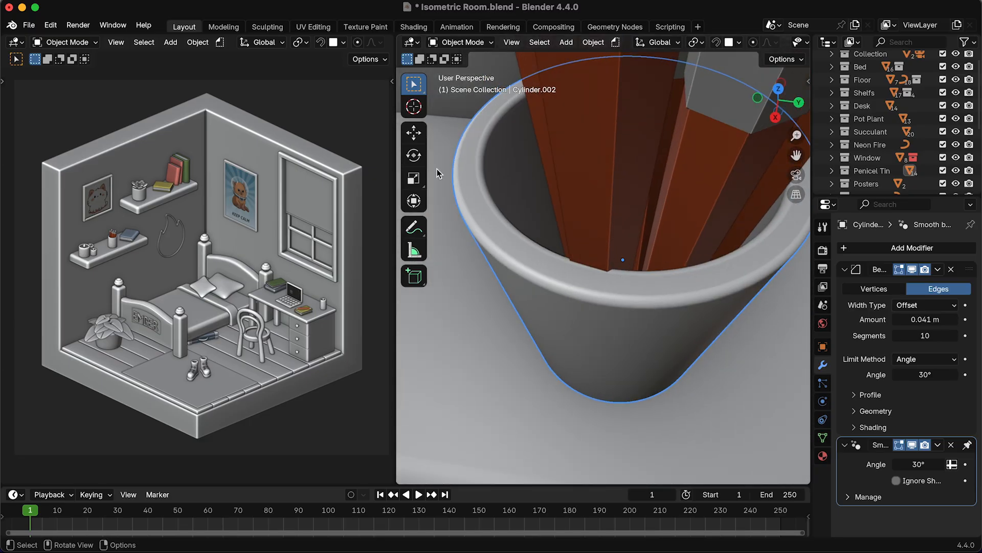
{"action": "mouse_move", "coordinate": [517, 278]}
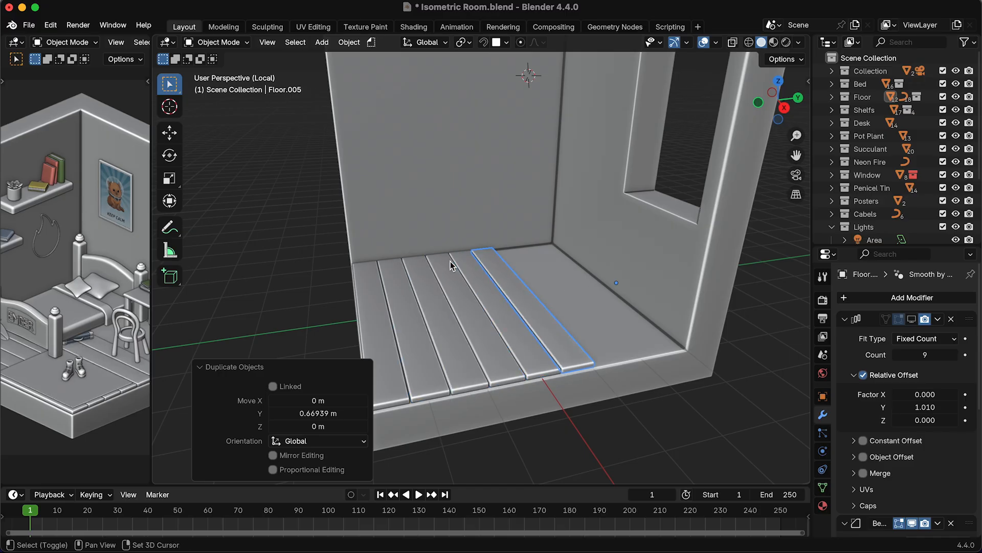
Step: Give the floor plank an Array modifier with Count 9 and Relative Offset Y 1.010
{"action": "scroll", "scroll_direction": "down", "scroll_amount": 3}
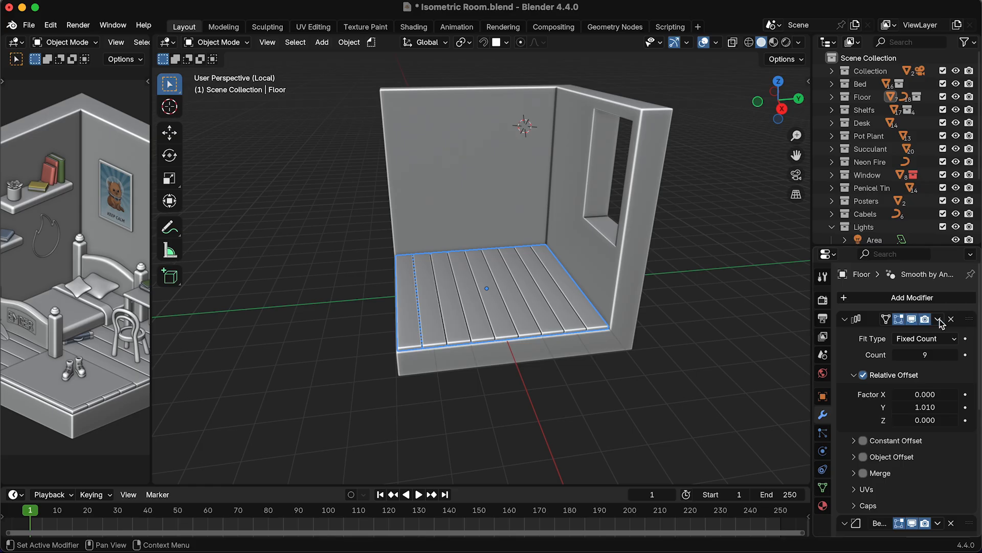
{"action": "left_click", "coordinate": [912, 319]}
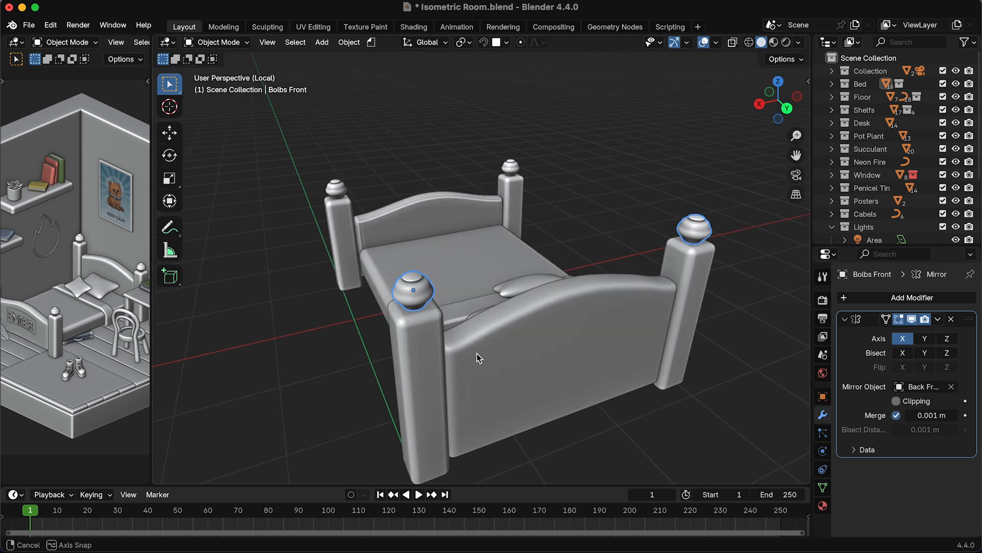
Step: Mirror Bolbs Front on X about the back frame with Merge enabled
{"action": "left_click_drag", "start_coordinate": [476, 358], "coordinate": [476, 313]}
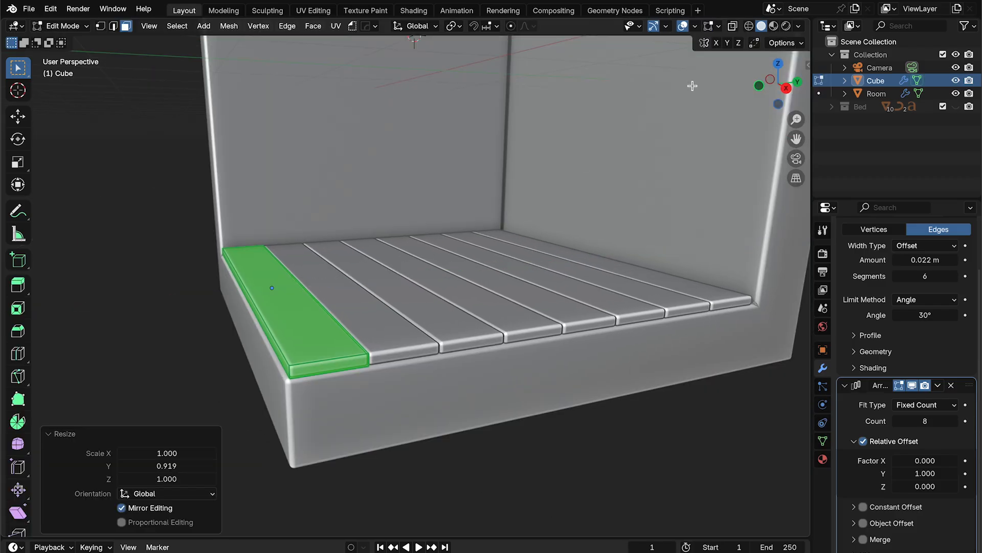
Step: Scale the plank faces along Y to about 0.919 so the 8-count array fits the floor
{"action": "key", "text": "KP_3"}
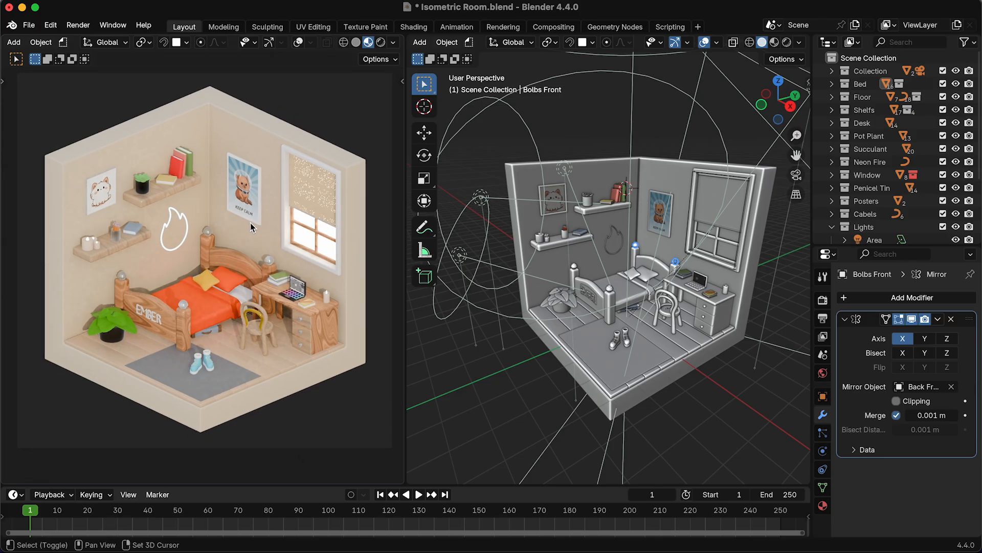
{"action": "mouse_move", "coordinate": [285, 225]}
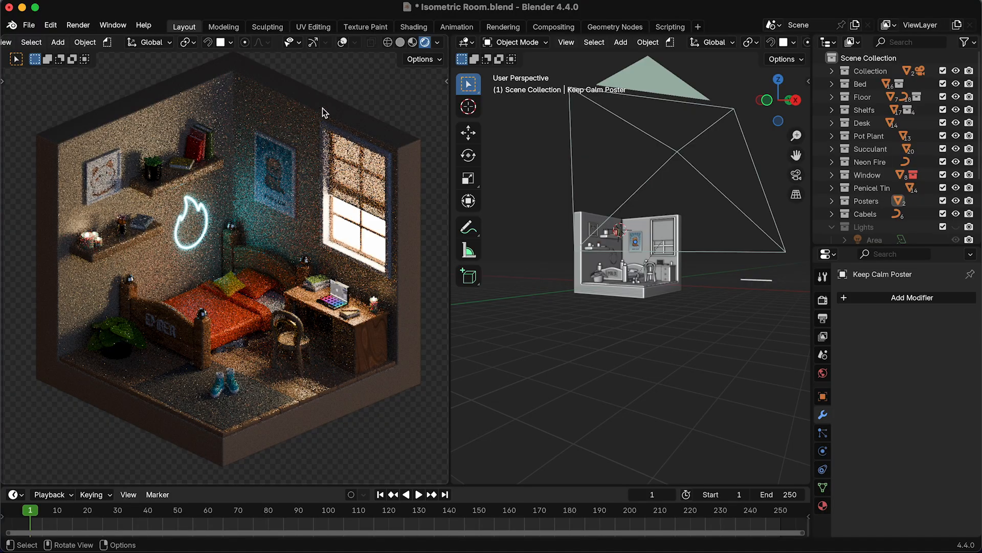
{"action": "mouse_move", "coordinate": [211, 119]}
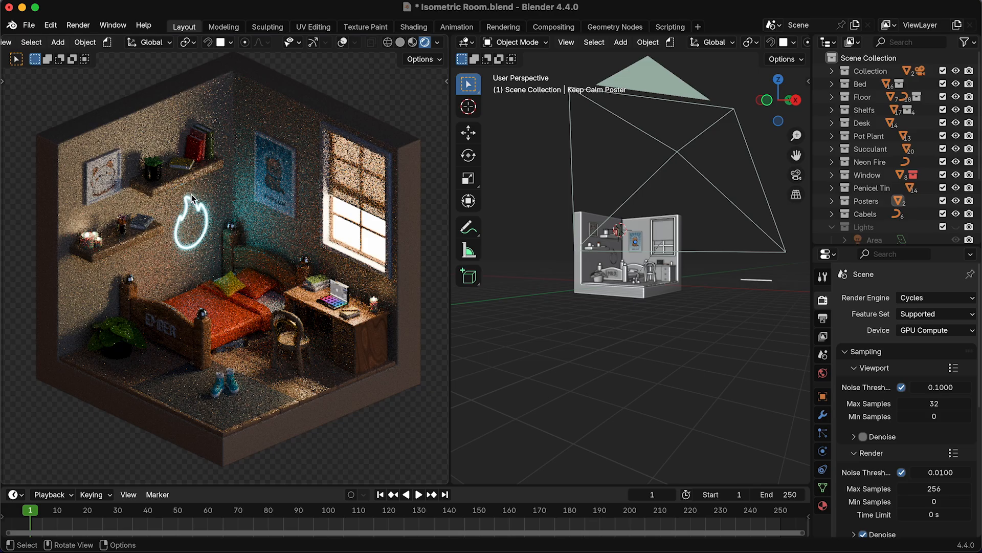
{"action": "mouse_move", "coordinate": [190, 219]}
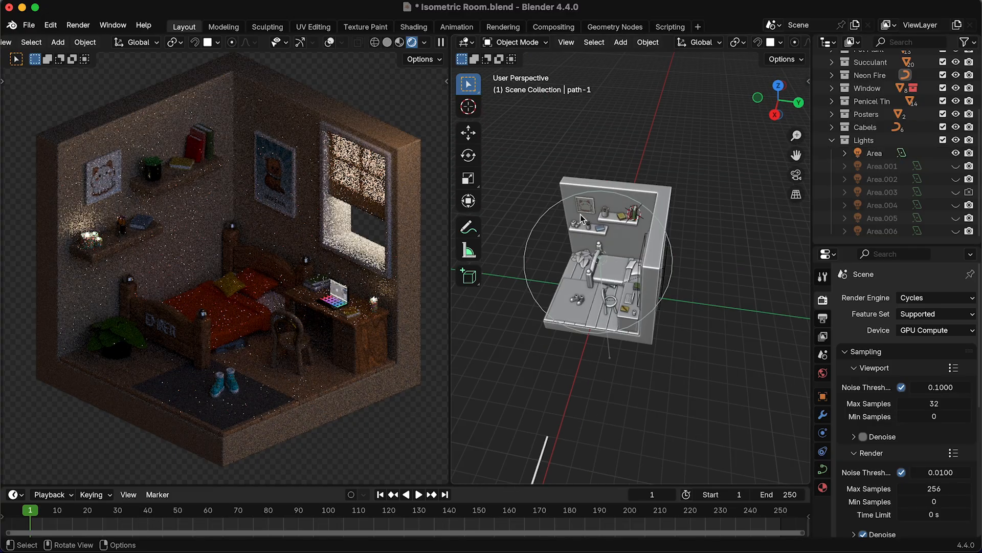
Step: Re-enable Area.001, Area.002 and Area.005 in the Outliner, checking each light's color and power
{"action": "left_click", "coordinate": [874, 153]}
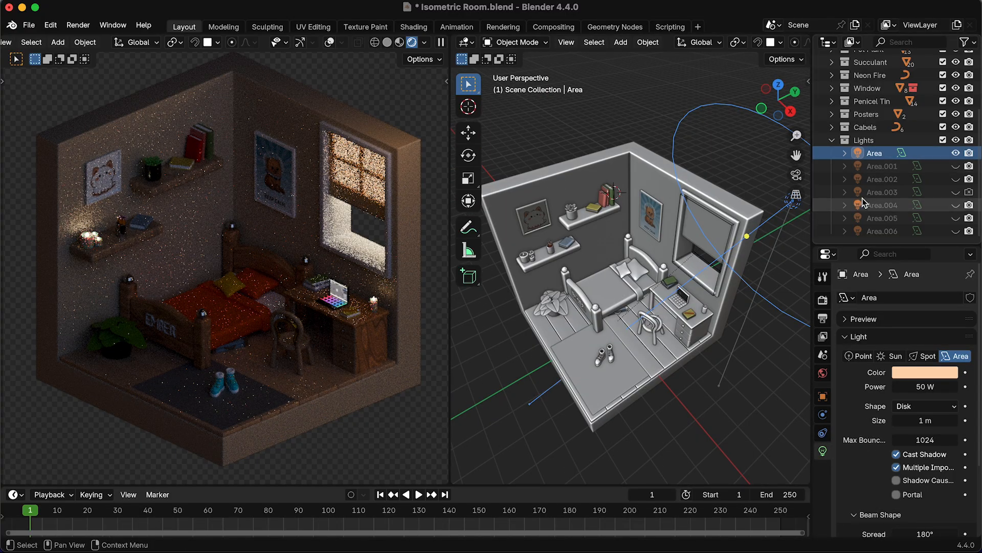
{"action": "left_click", "coordinate": [954, 152]}
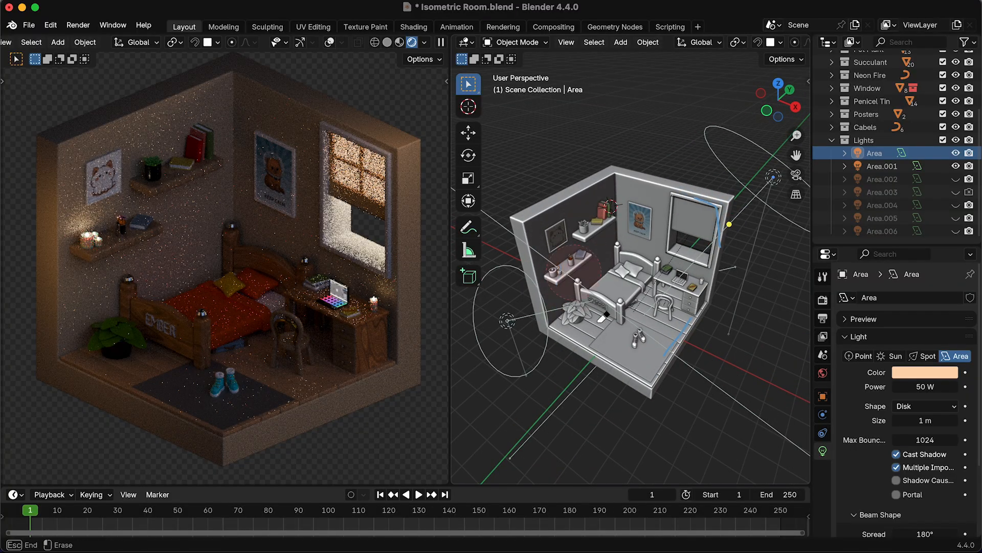
{"action": "left_click", "coordinate": [882, 166]}
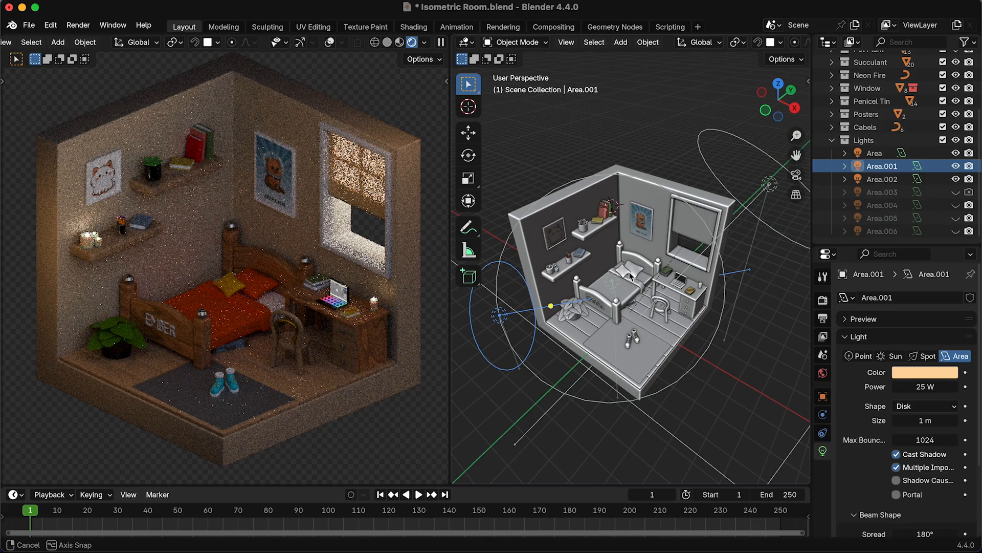
{"action": "left_click", "coordinate": [881, 178]}
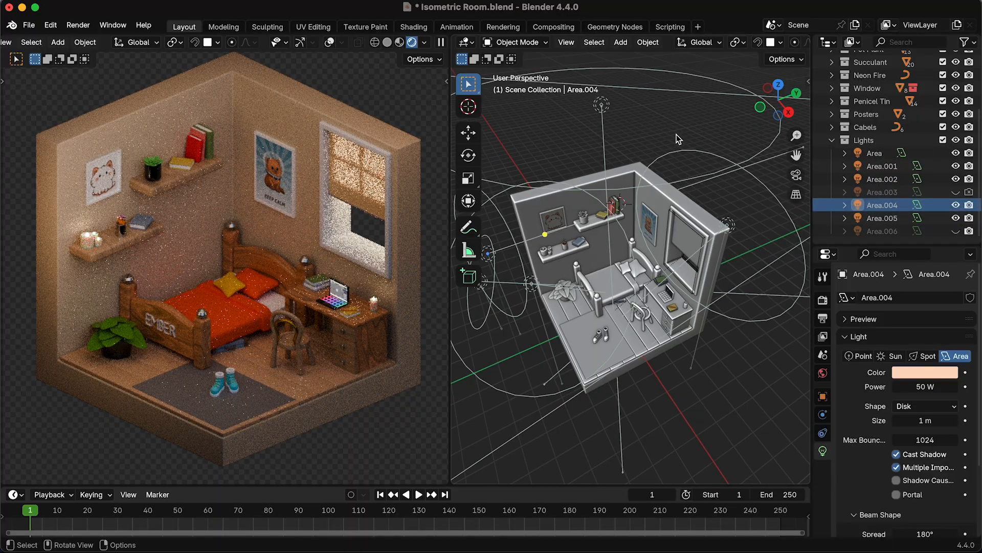
{"action": "left_click", "coordinate": [881, 218]}
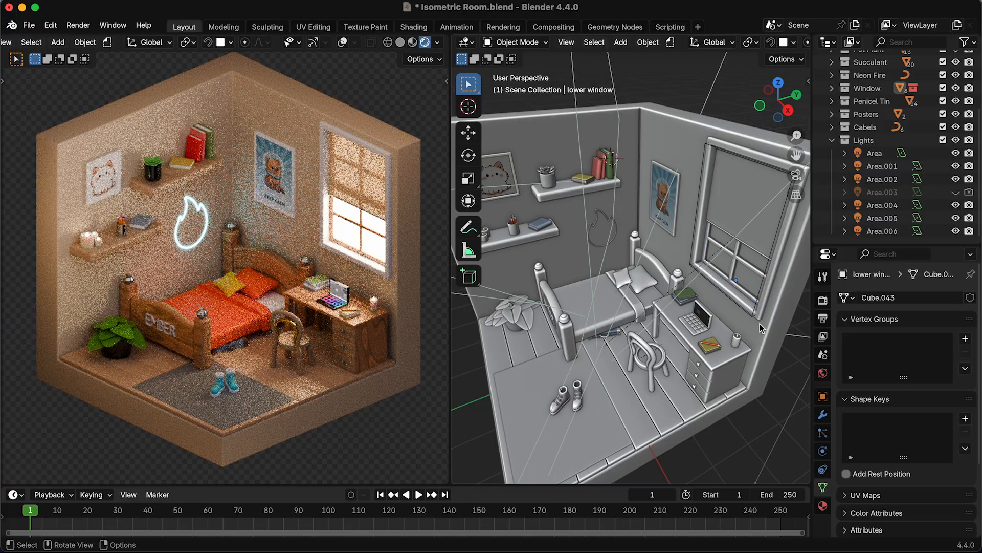
Step: Review the Area, Area.004, Area.006 and Area.002 lights' color and power in Light Properties
{"action": "left_click", "coordinate": [874, 153]}
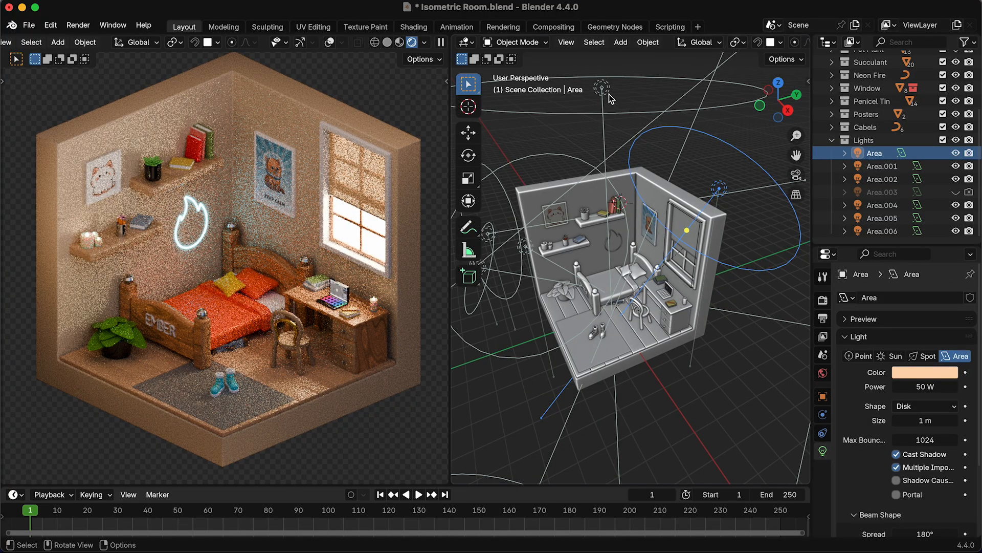
{"action": "left_click", "coordinate": [881, 165]}
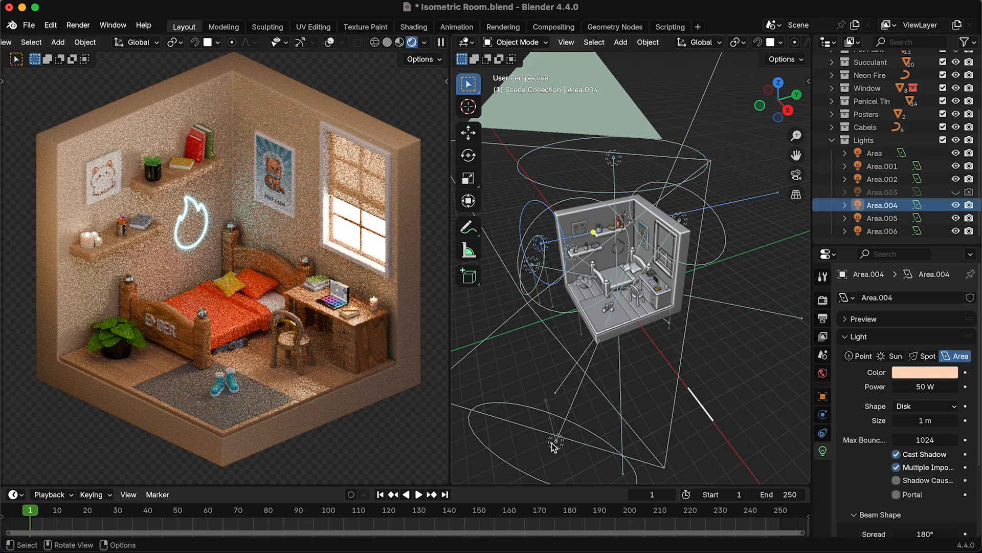
{"action": "left_click", "coordinate": [881, 231]}
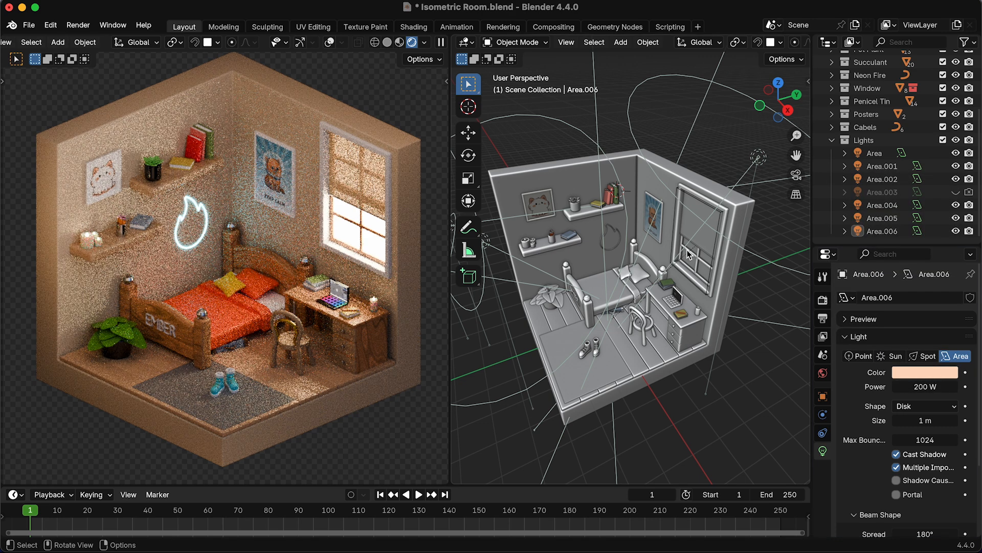
{"action": "left_click", "coordinate": [881, 179]}
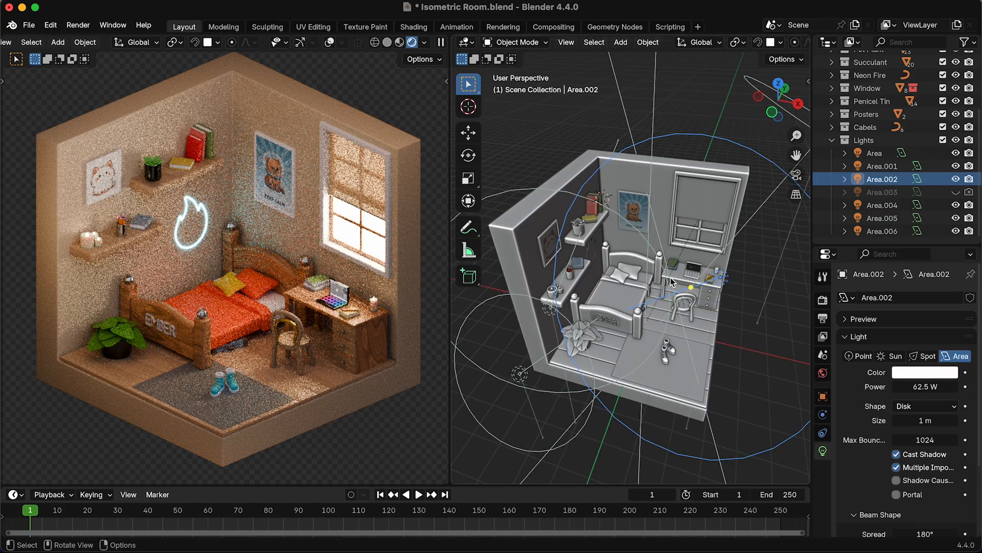